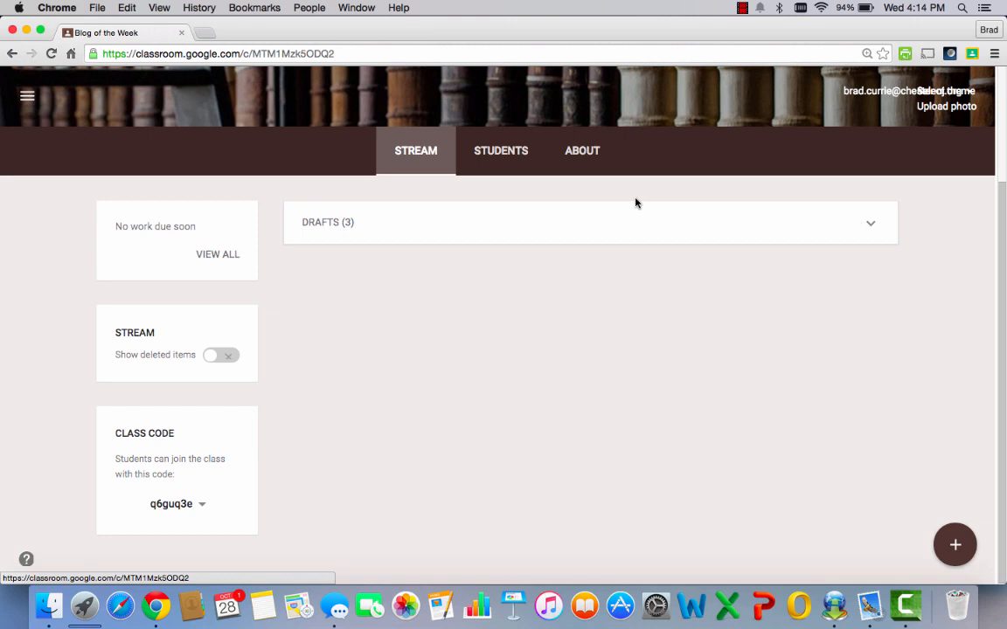
{"action": "mouse_move", "coordinate": [957, 545]}
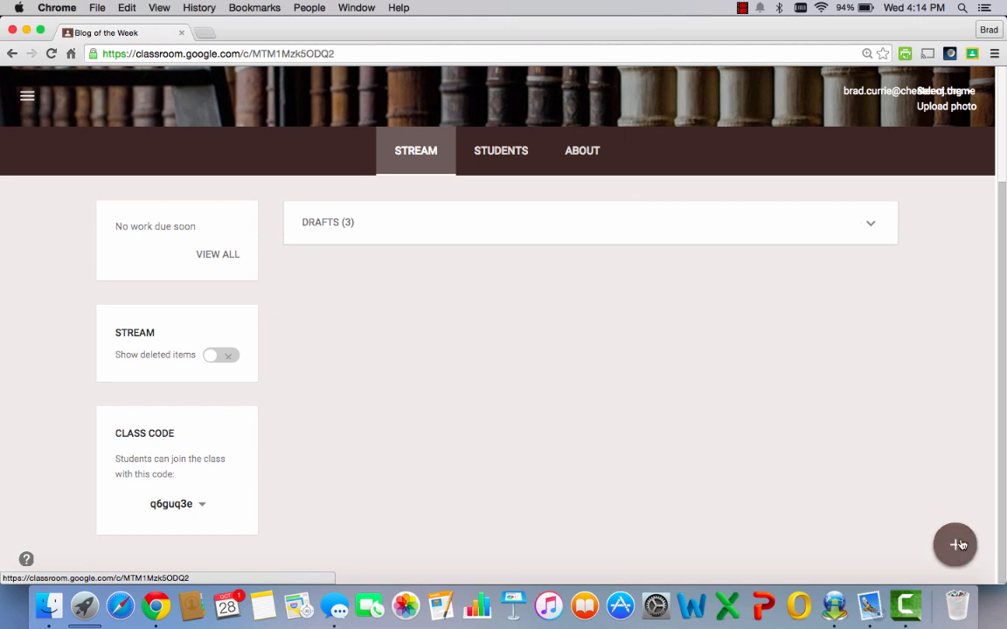
Reveal the new-post choices from the + button on the Stream page
{"action": "left_click", "coordinate": [956, 544]}
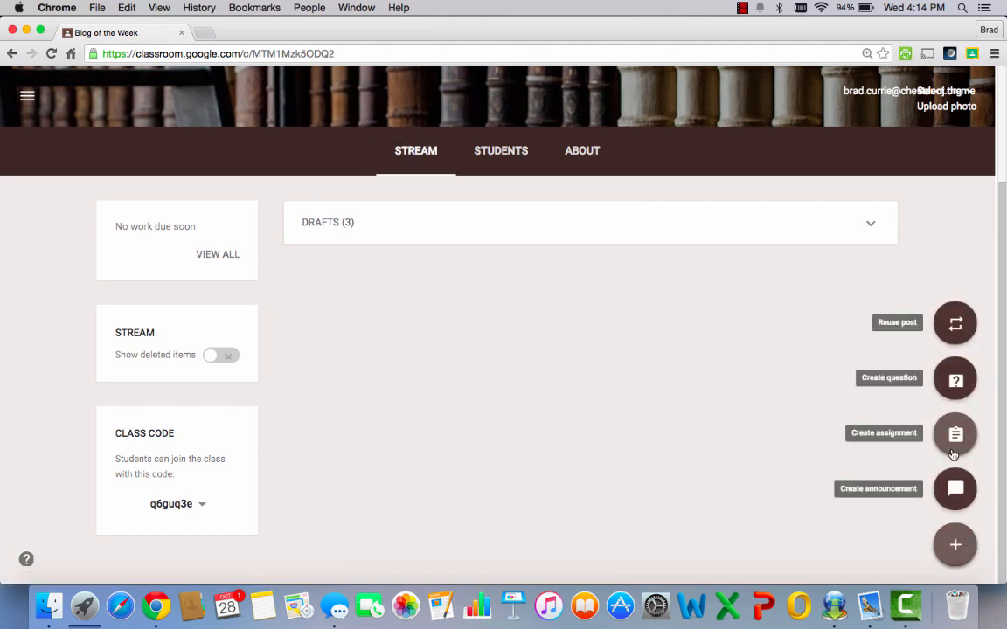
Create a new assignment titled 'Geography of New Jersey'
{"action": "left_click", "coordinate": [953, 433]}
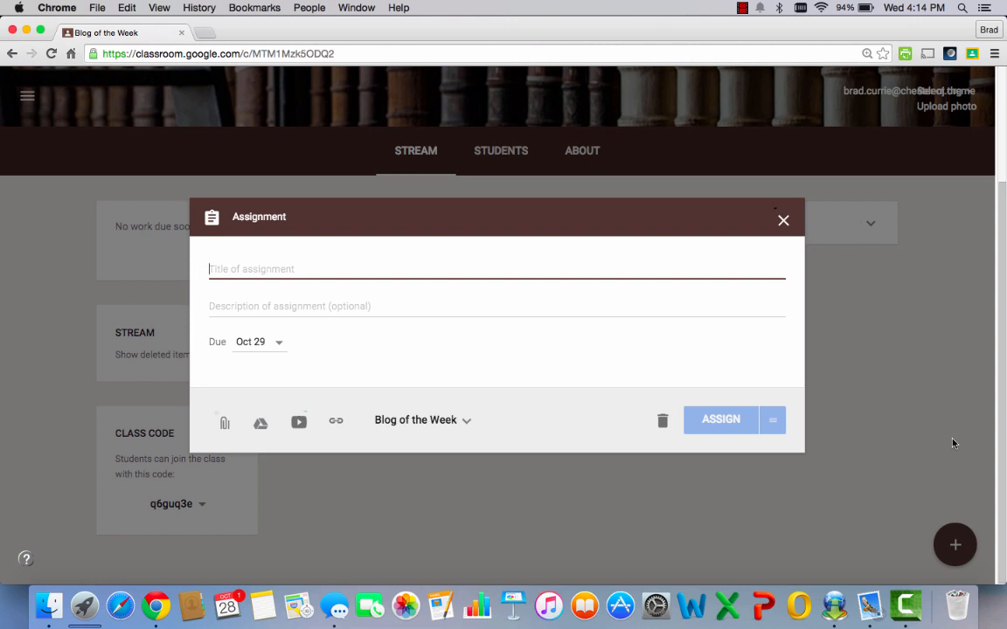
{"action": "type", "text": "Geography"}
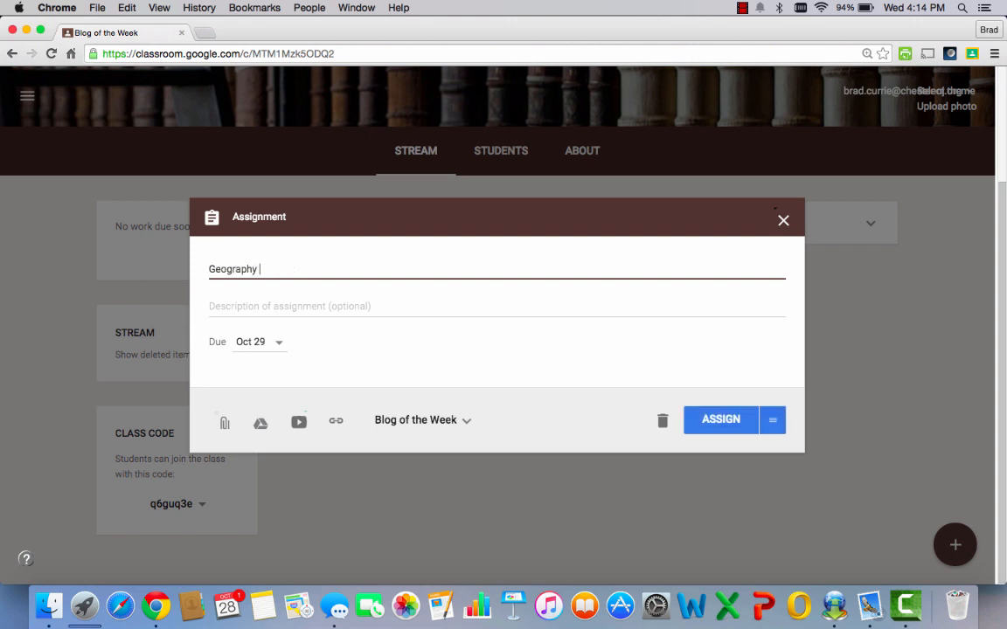
{"action": "type", "text": "of New Jersey"}
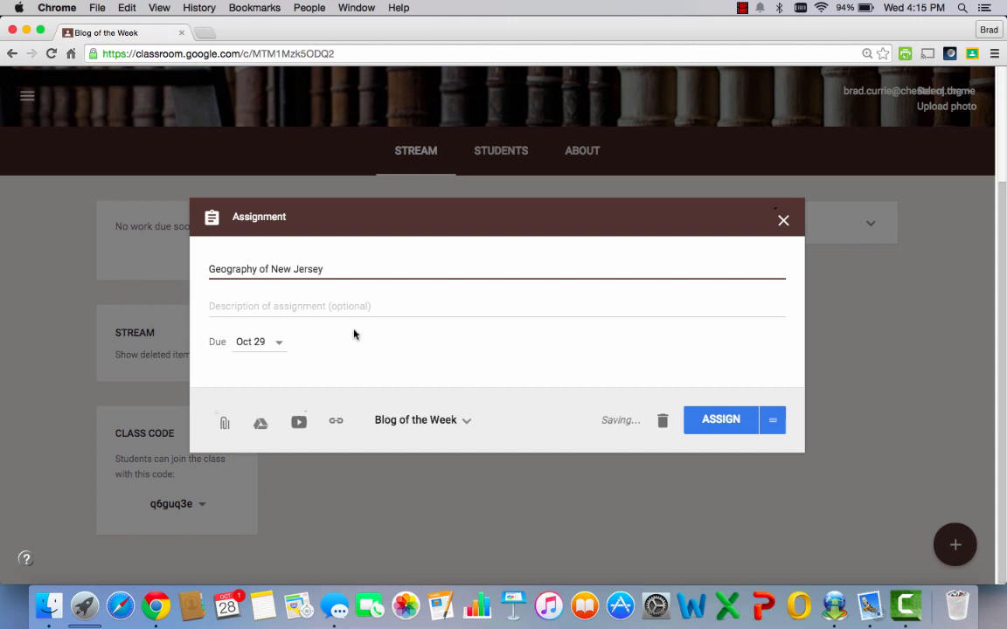
Set the assignment's due date to October 30 in the calendar
{"action": "left_click", "coordinate": [278, 342]}
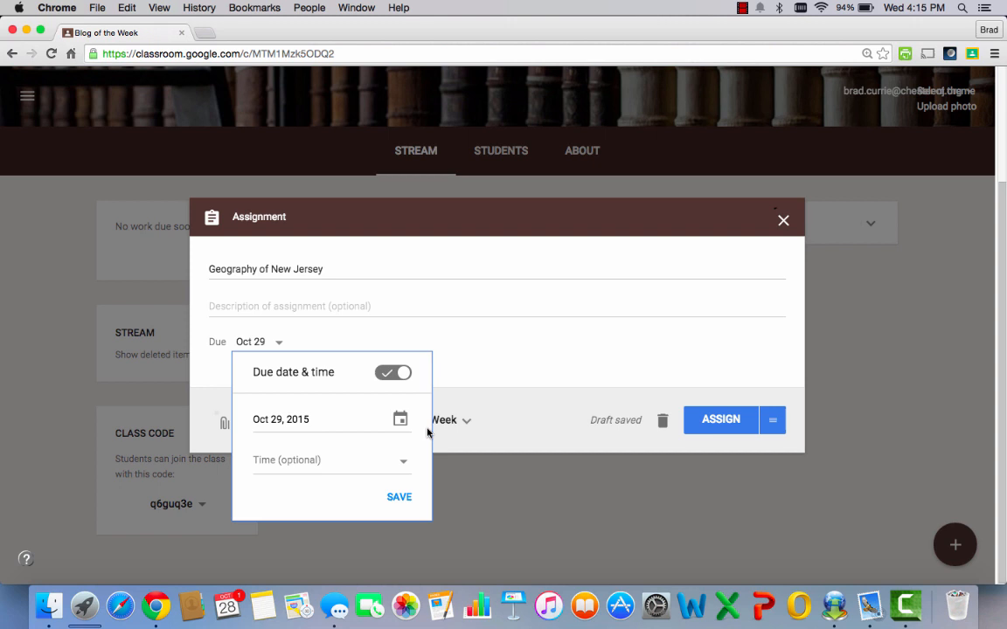
{"action": "left_click", "coordinate": [388, 419]}
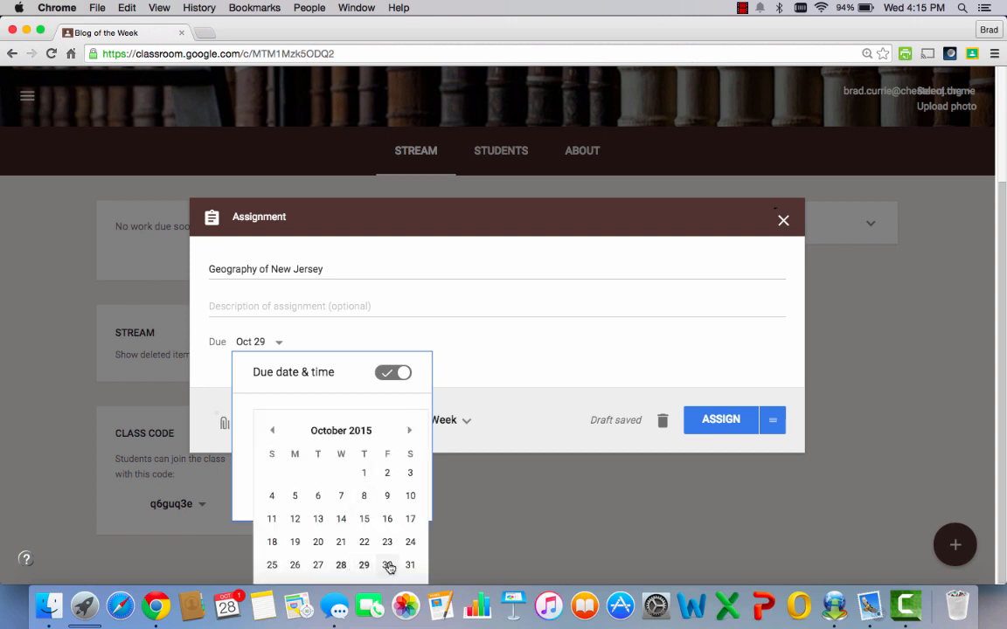
{"action": "left_click", "coordinate": [395, 565]}
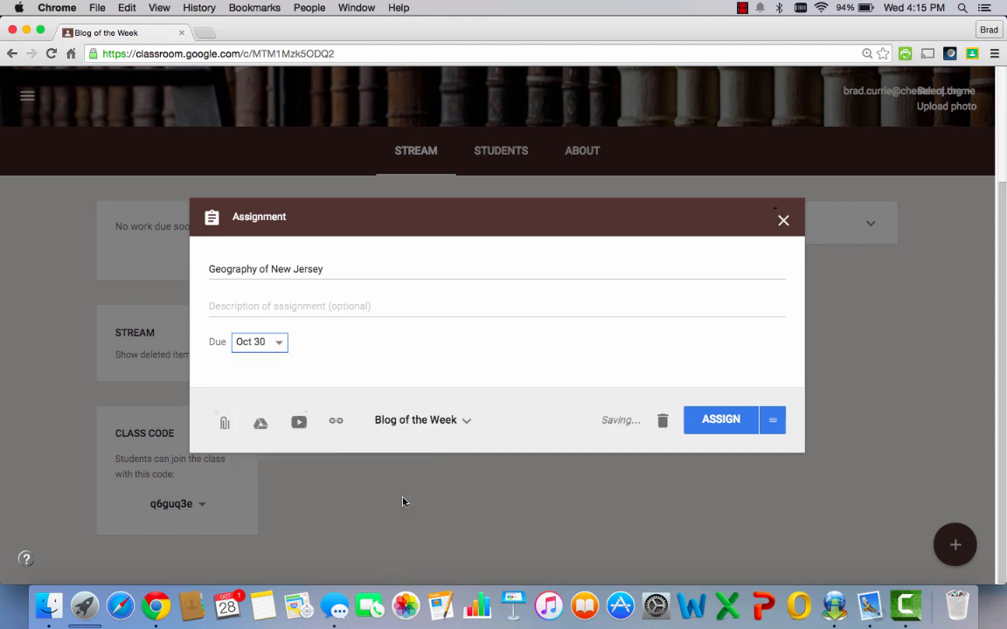
{"action": "left_click", "coordinate": [420, 420]}
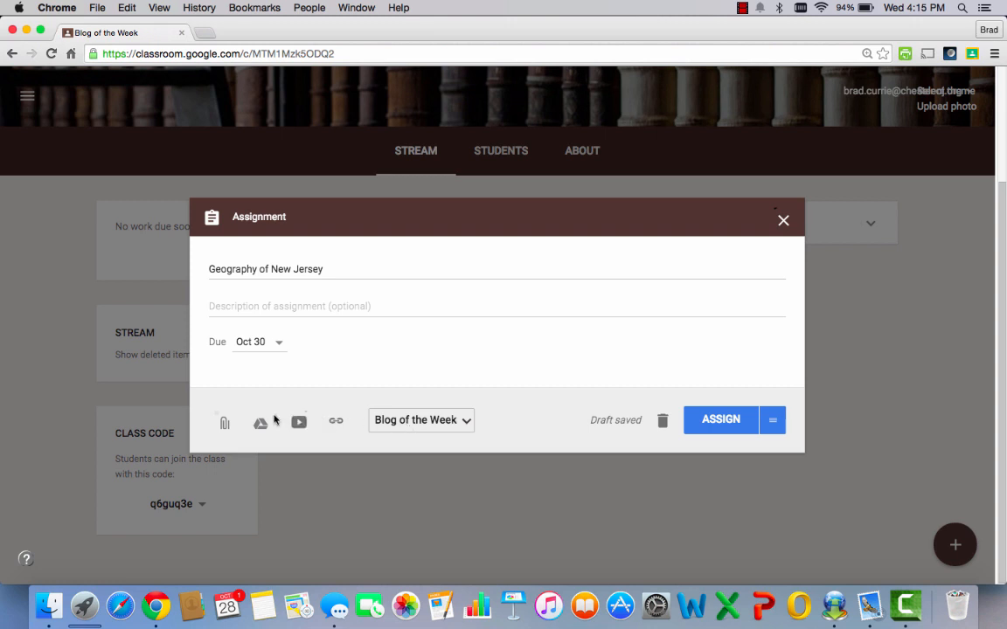
Attach the 'Geography Quiz' form from Google Drive, found by searching 'Geo'
{"action": "left_click", "coordinate": [261, 421]}
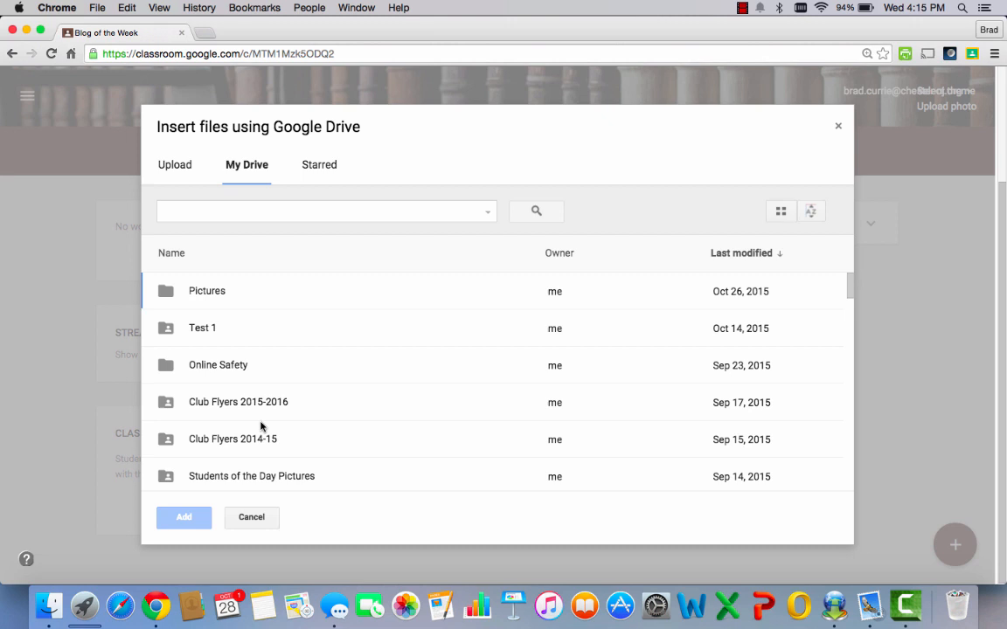
{"action": "left_click", "coordinate": [323, 211]}
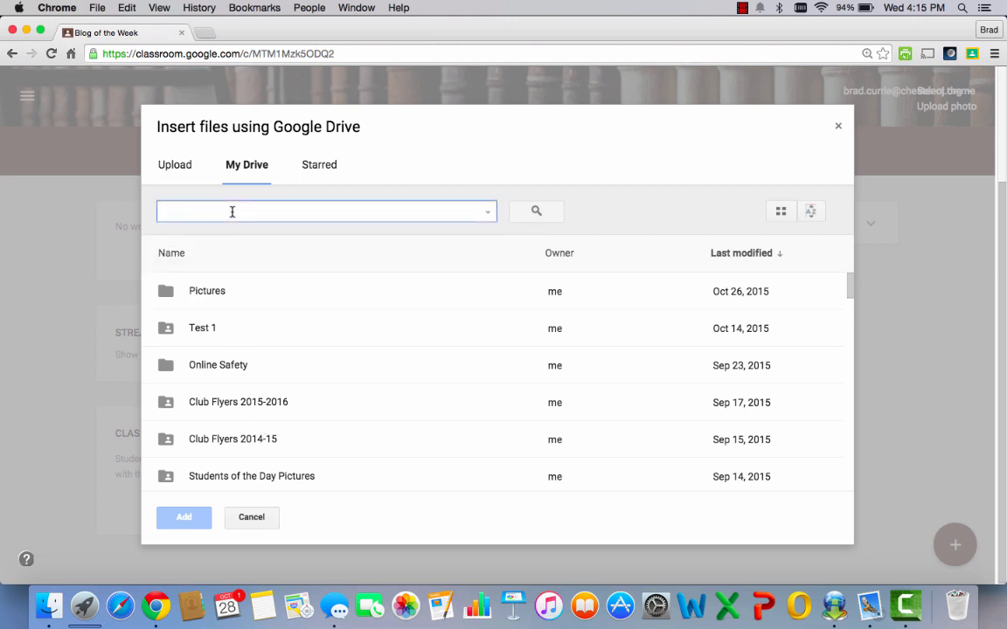
{"action": "type", "text": "Geo"}
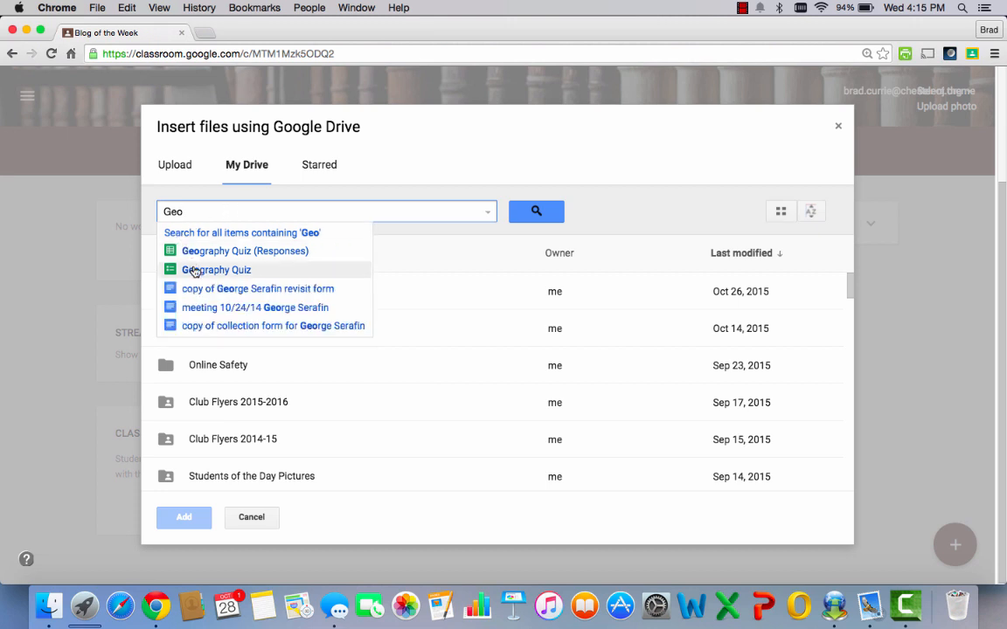
{"action": "left_click", "coordinate": [216, 269]}
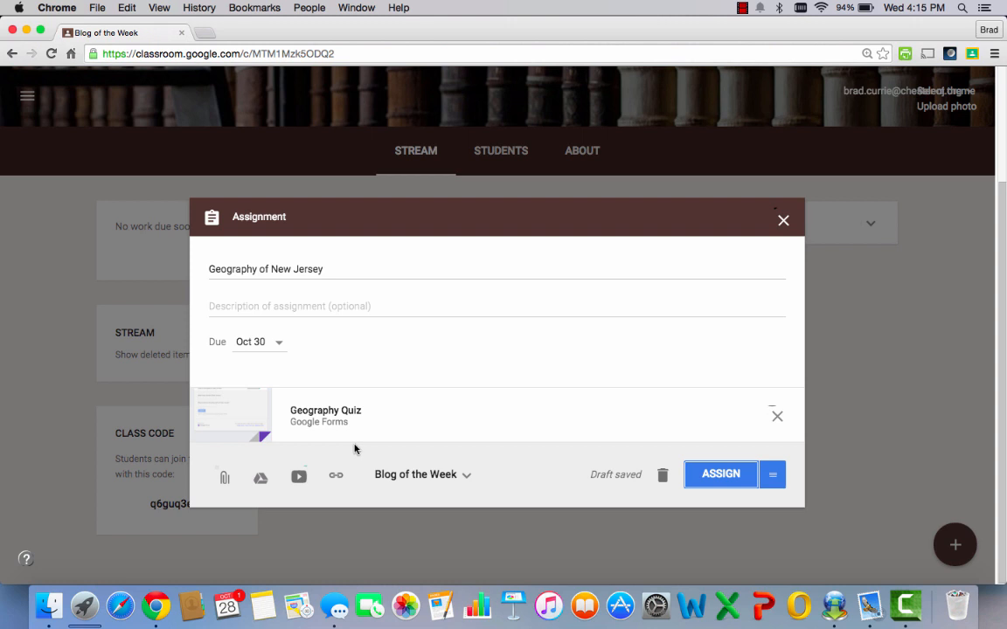
{"action": "mouse_move", "coordinate": [702, 503]}
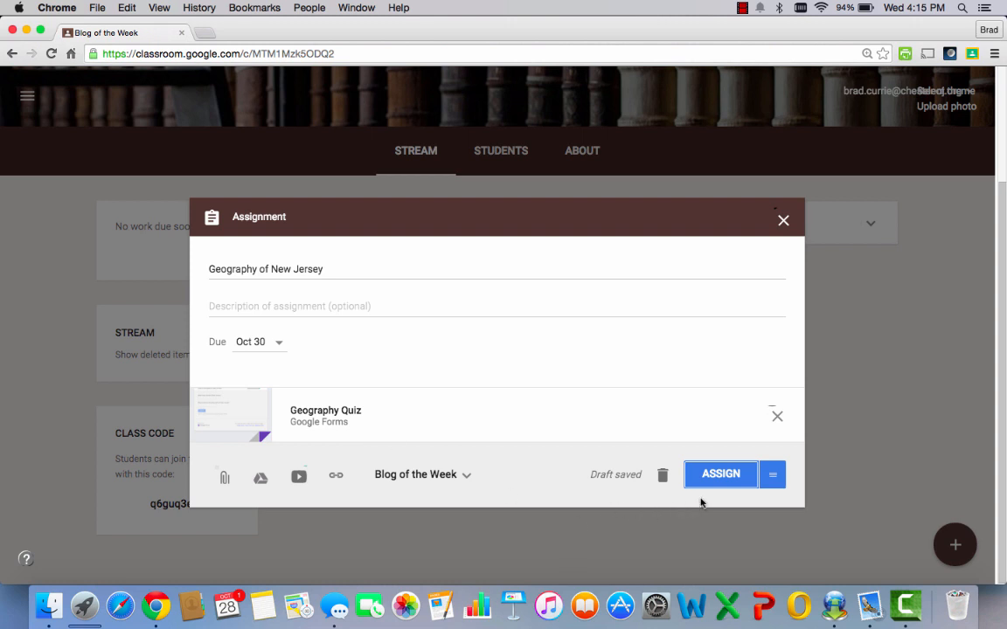
Assign the Geography of New Jersey assignment so it posts to the stream
{"action": "left_click", "coordinate": [720, 474]}
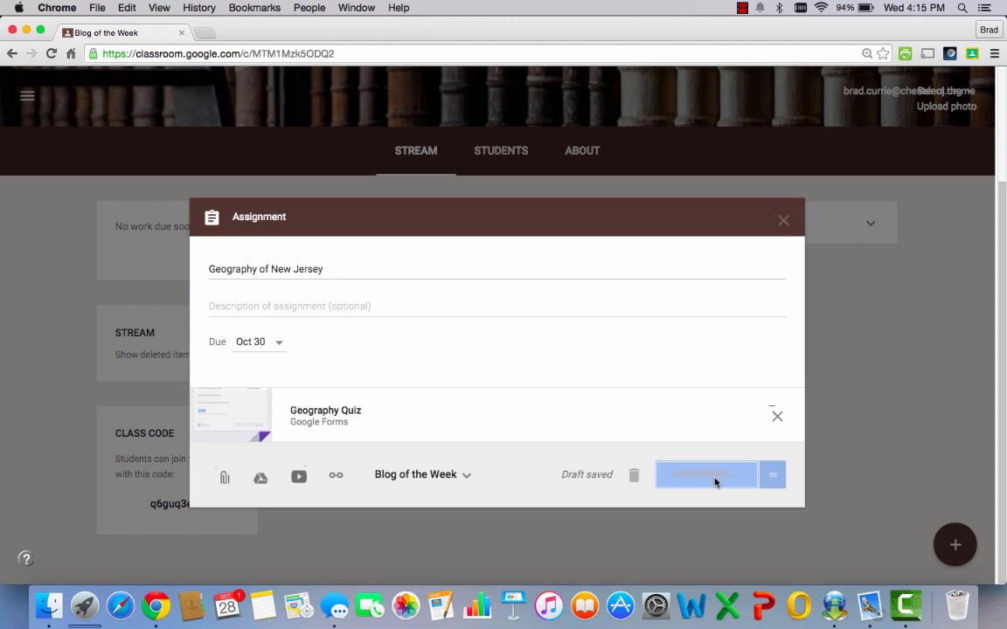
{"action": "left_click", "coordinate": [706, 474]}
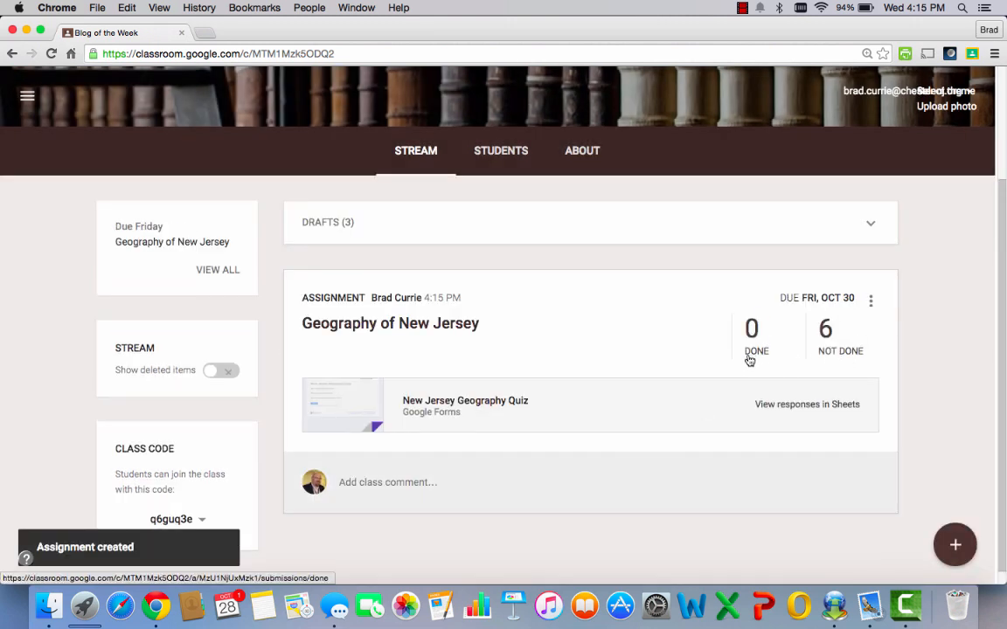
{"action": "mouse_move", "coordinate": [841, 359]}
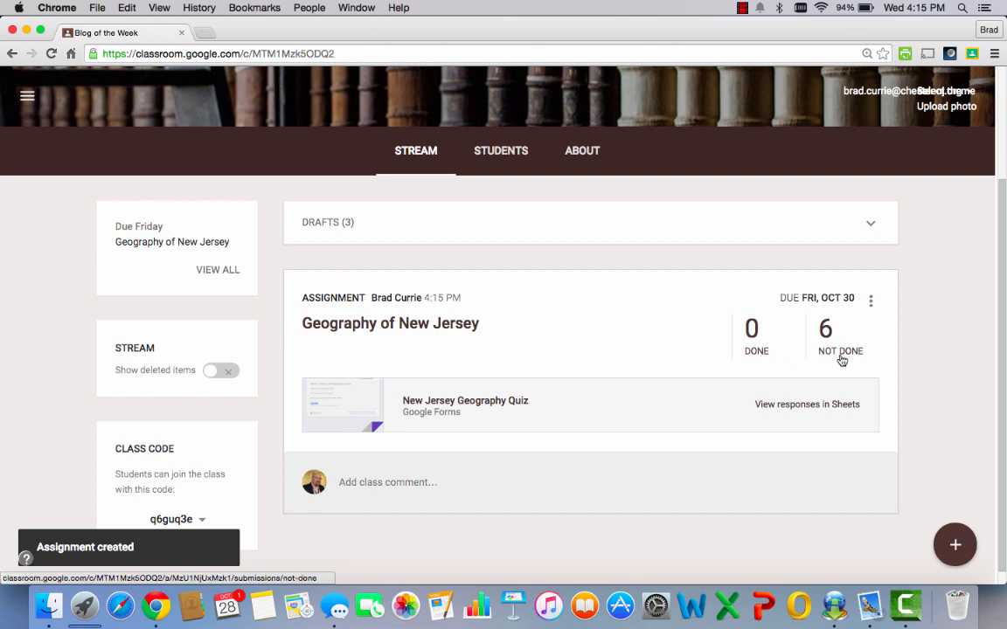
{"action": "mouse_move", "coordinate": [752, 359]}
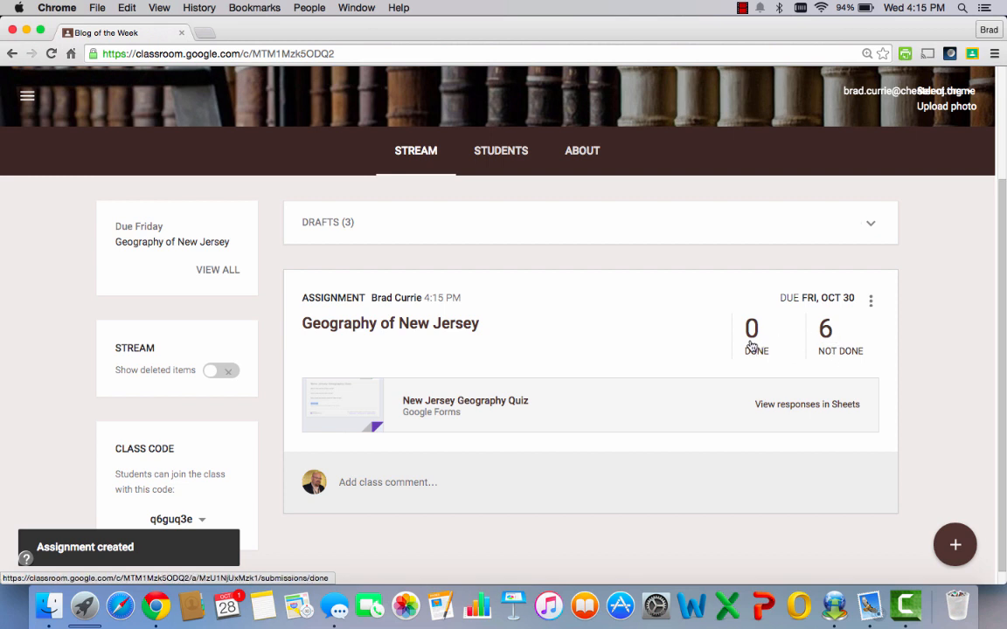
{"action": "mouse_move", "coordinate": [770, 378]}
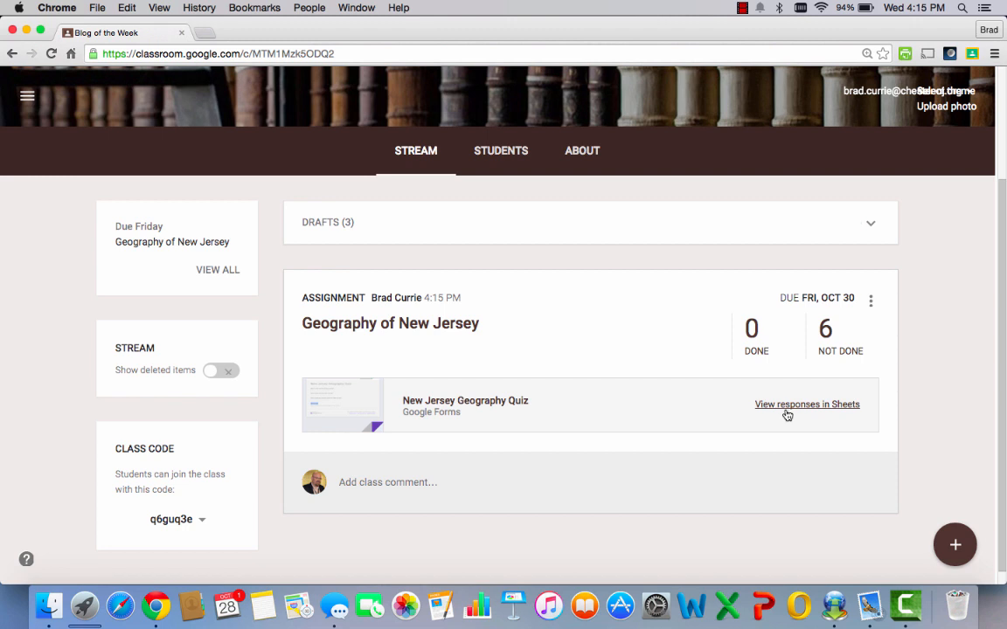
View the quiz responses in Sheets and browse the Tools and Form menus
{"action": "left_click", "coordinate": [806, 404]}
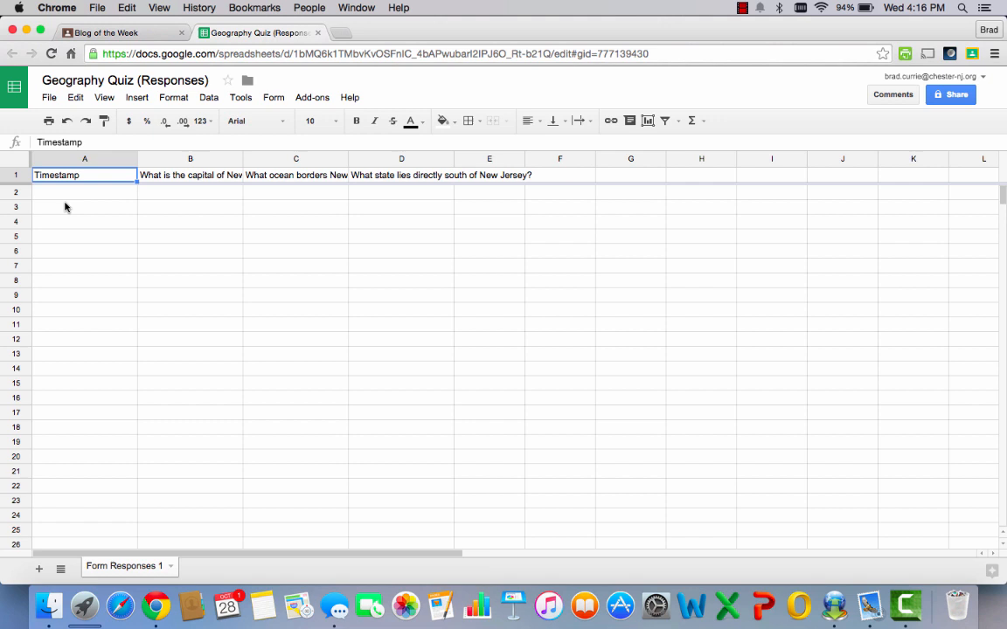
{"action": "mouse_move", "coordinate": [77, 281]}
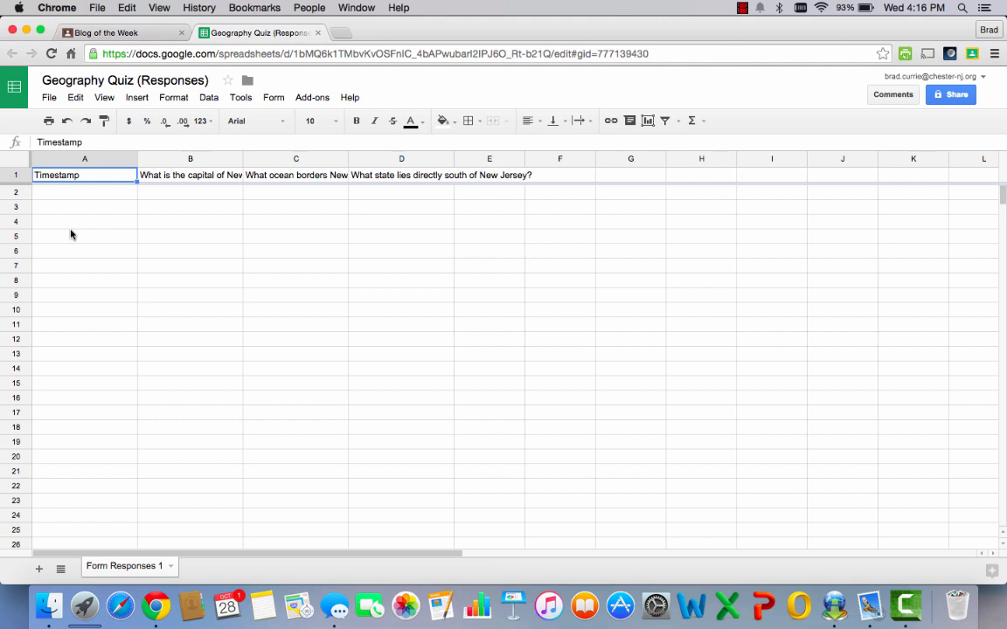
{"action": "mouse_move", "coordinate": [52, 208]}
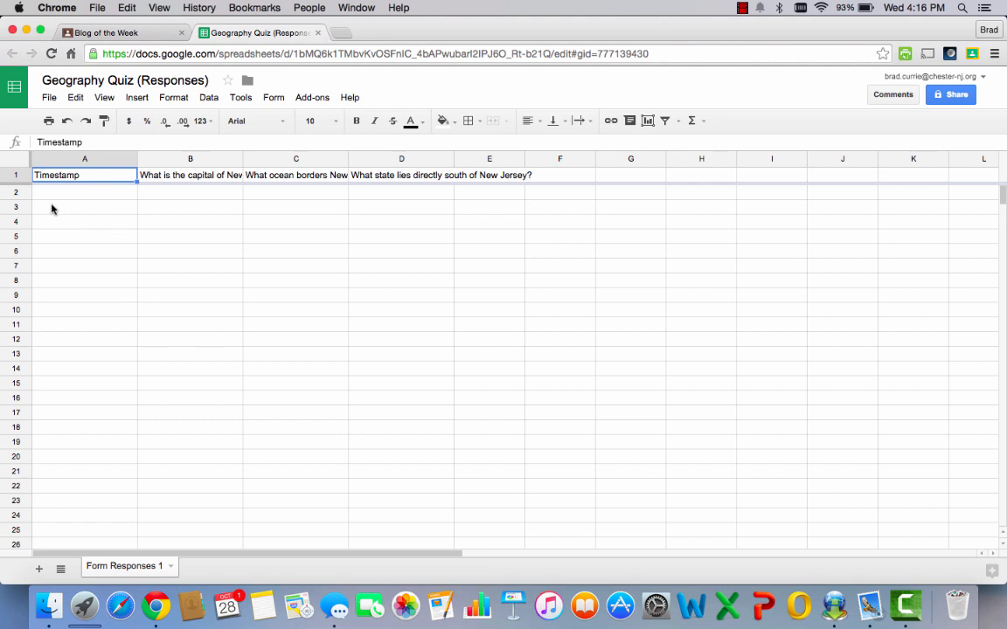
{"action": "mouse_move", "coordinate": [344, 242]}
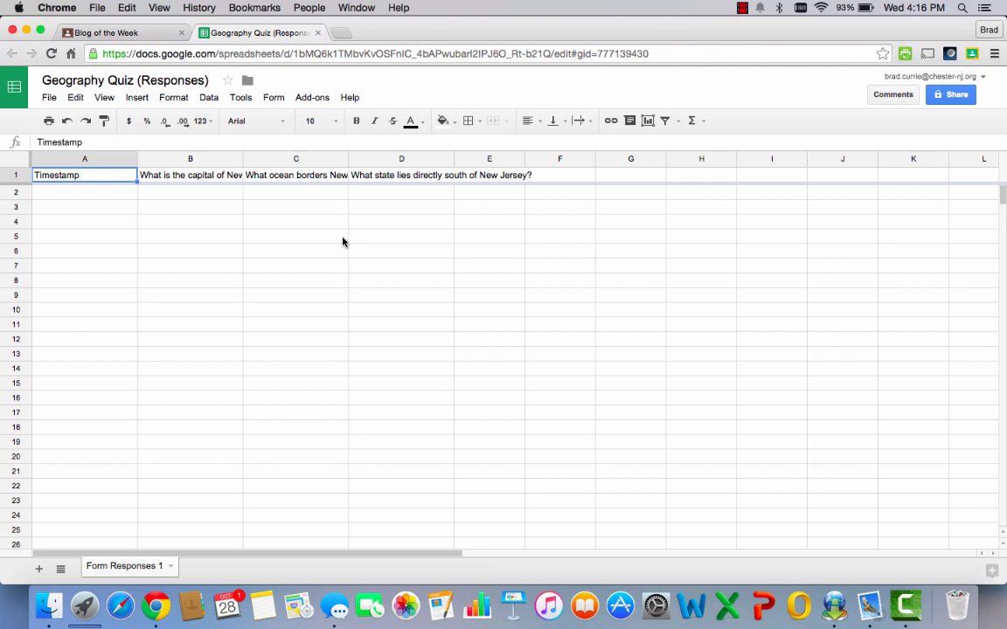
{"action": "mouse_move", "coordinate": [229, 115]}
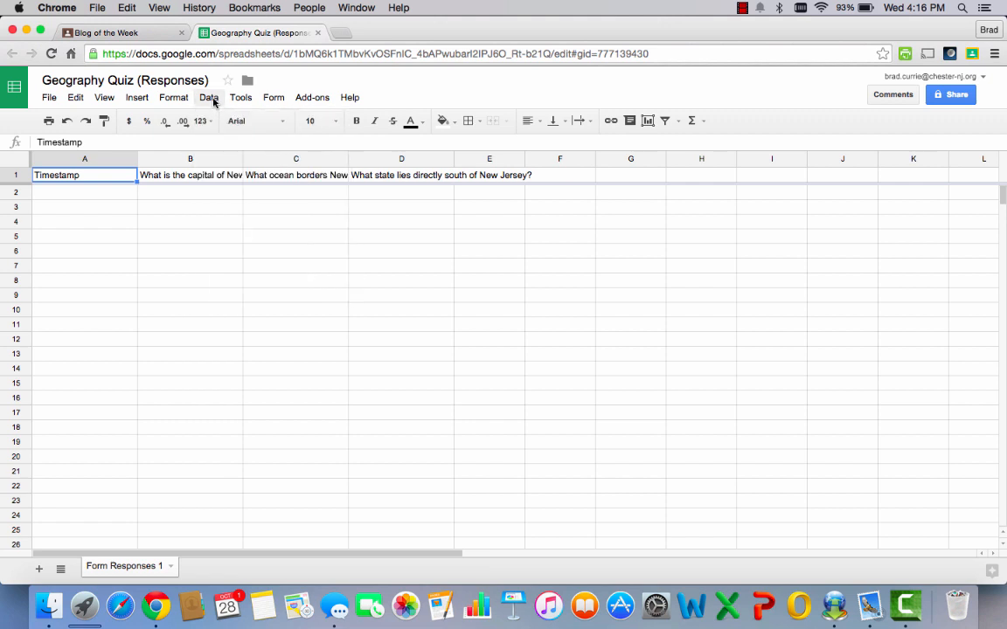
{"action": "left_click", "coordinate": [241, 97]}
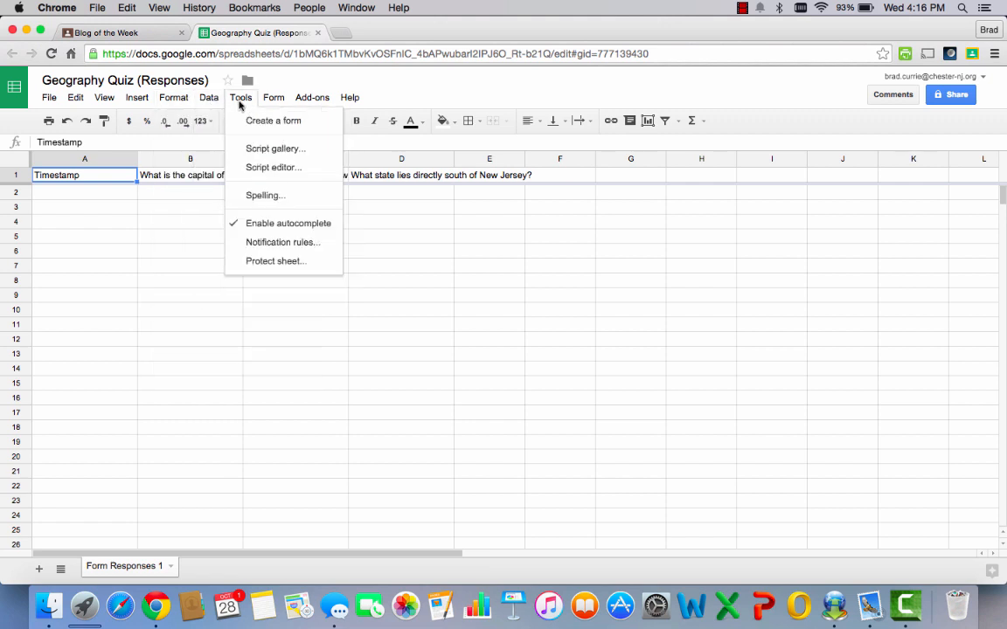
{"action": "left_click", "coordinate": [273, 97]}
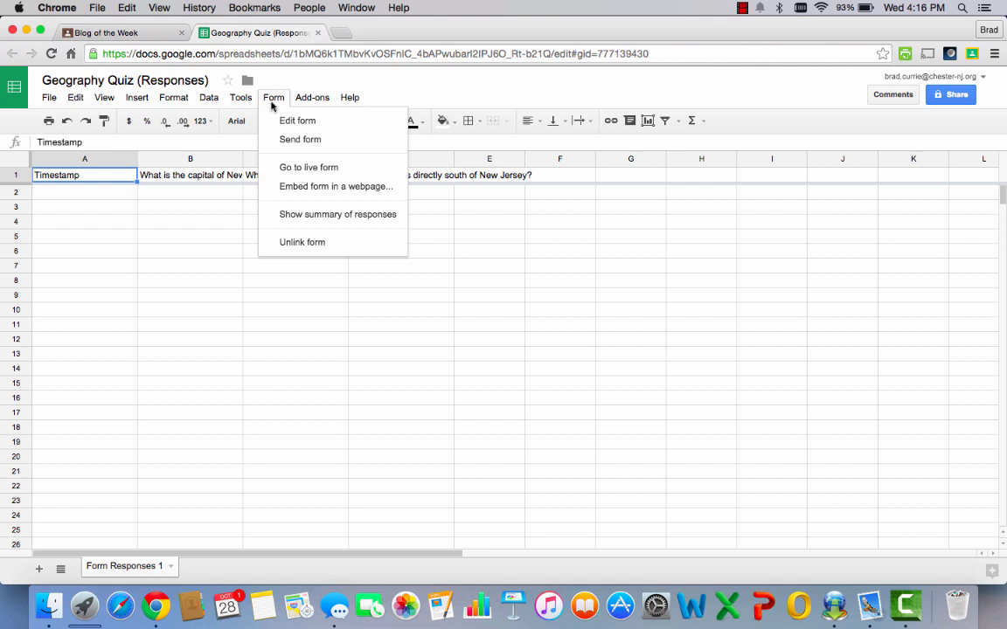
{"action": "left_click", "coordinate": [337, 215]}
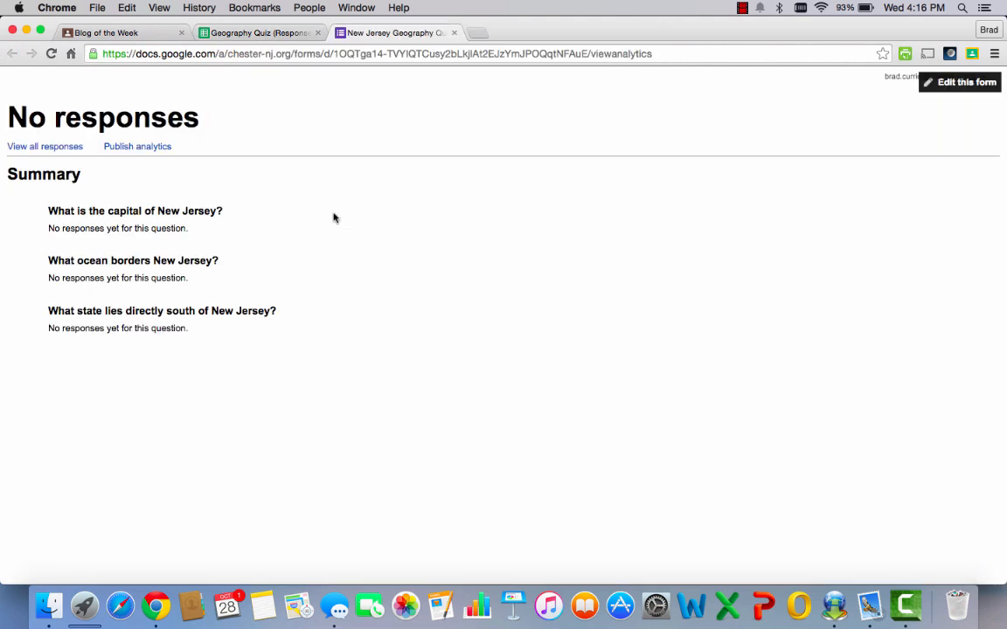
{"action": "mouse_move", "coordinate": [343, 143]}
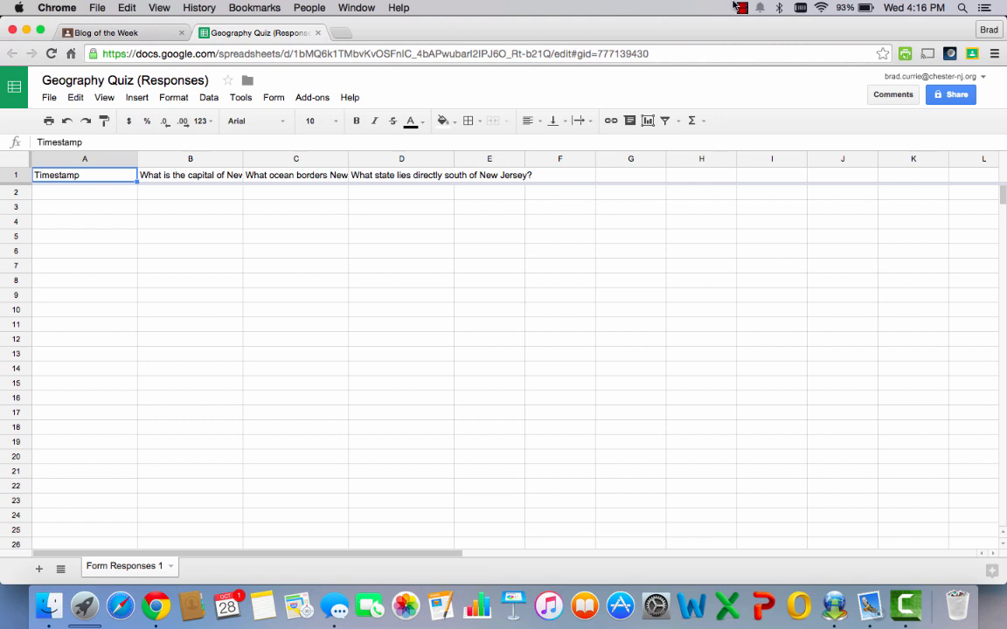
{"action": "left_click", "coordinate": [734, 10]}
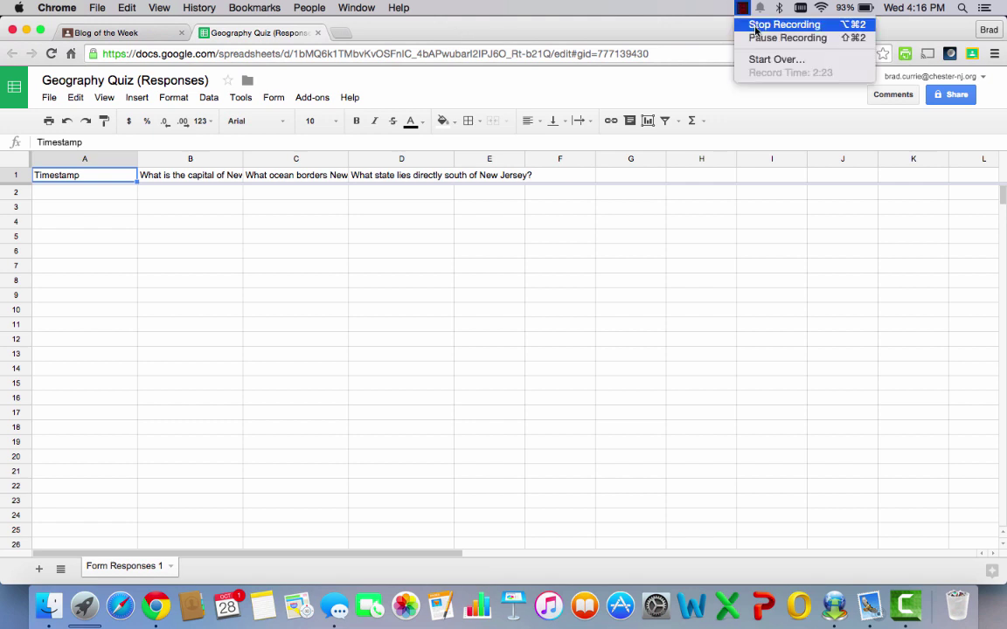